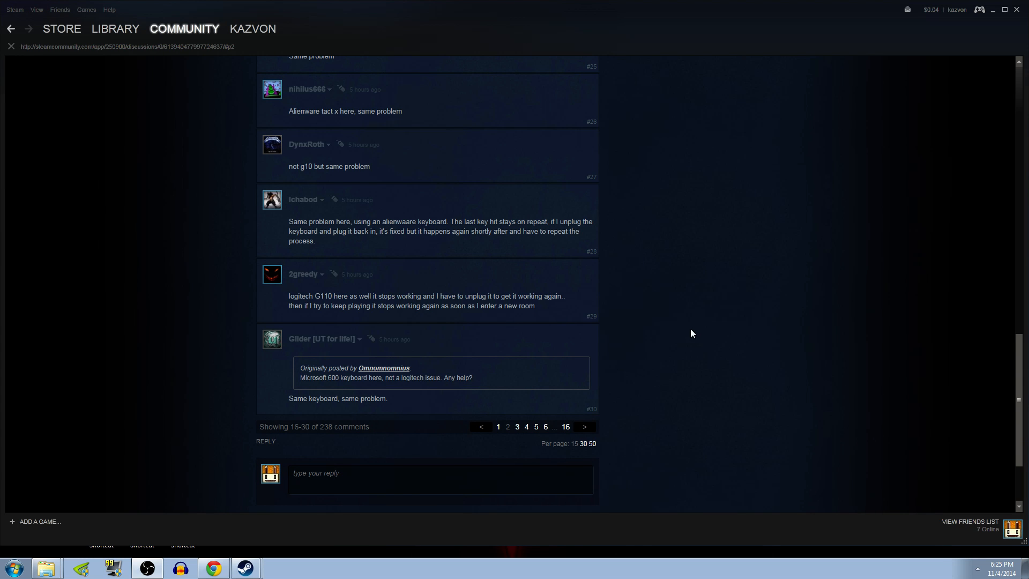
mouse_move(540, 267)
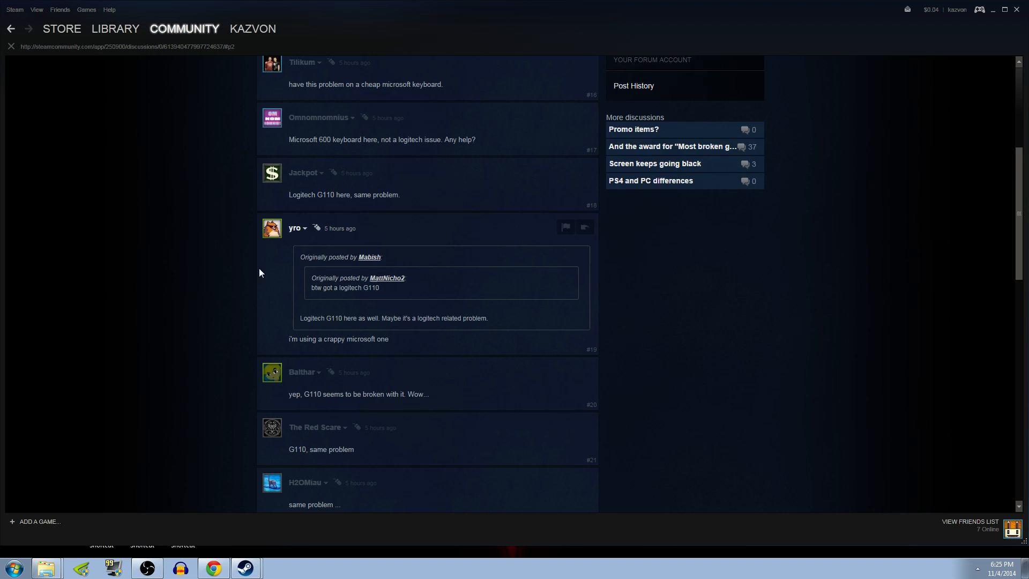
Step: Scroll up to the opening post of the Isaac Rebirth keyboard-stops-after-launch thread
scroll("up", 3)
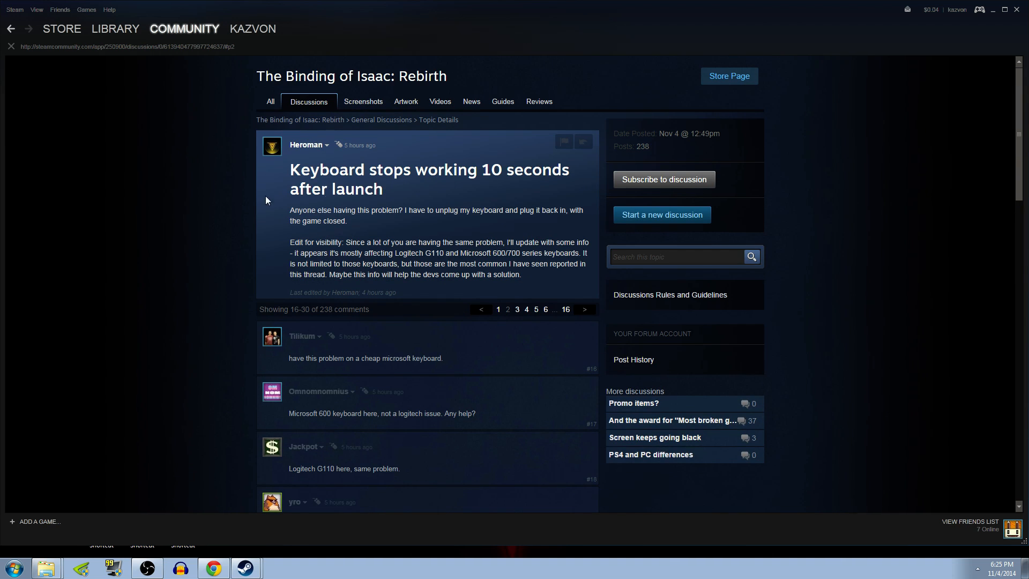
mouse_move(392, 191)
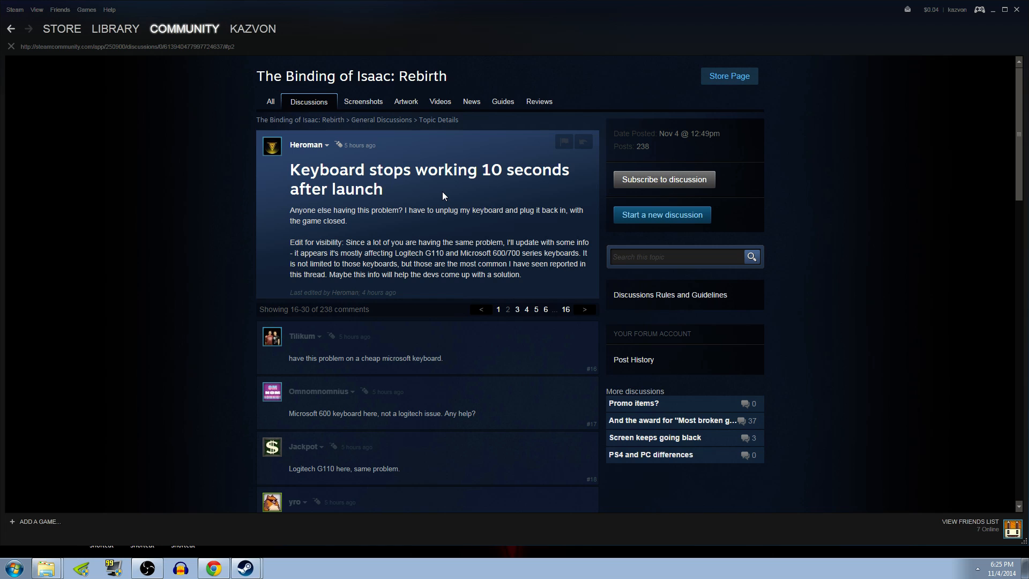
mouse_move(426, 198)
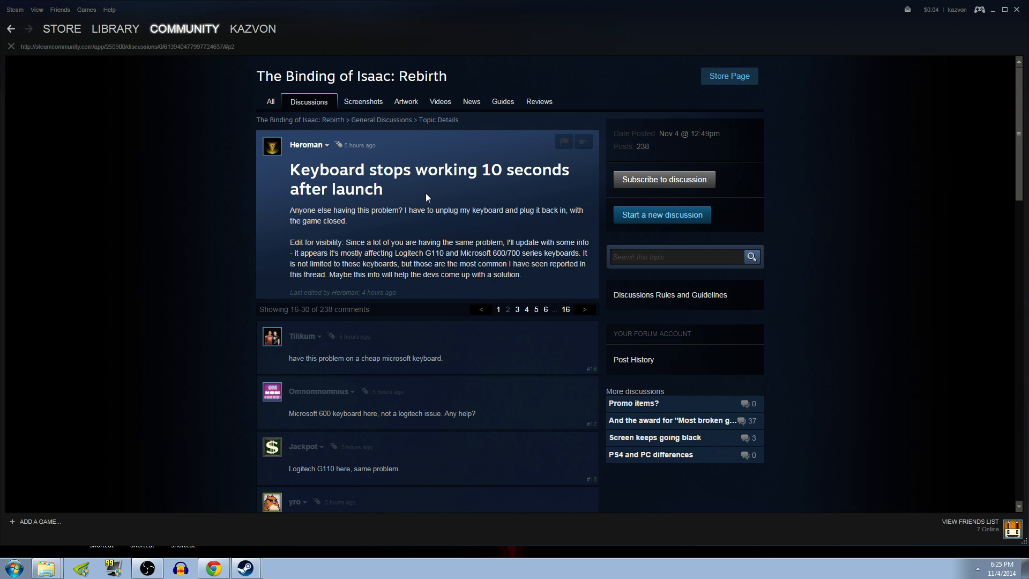
mouse_move(433, 198)
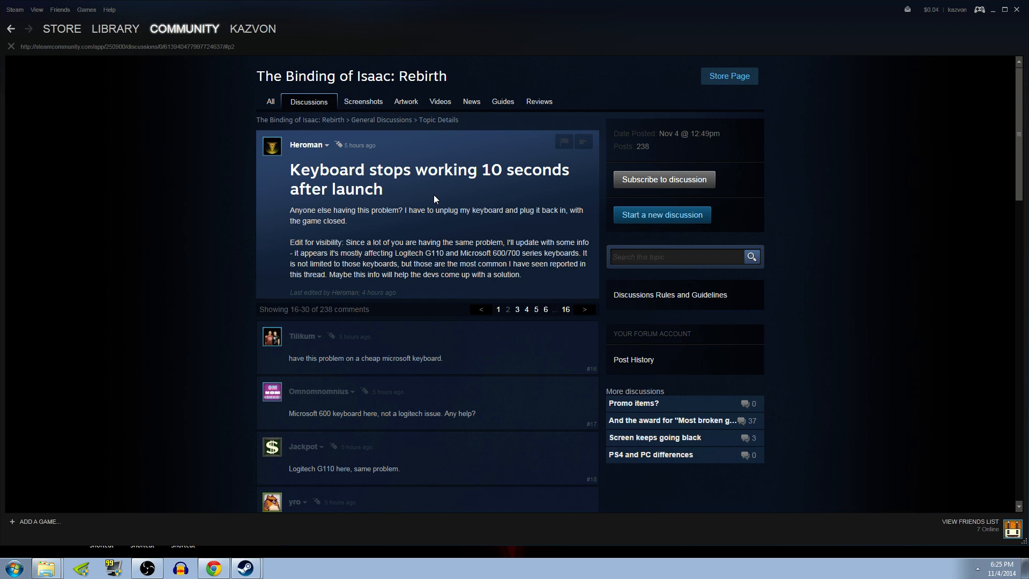
mouse_move(440, 201)
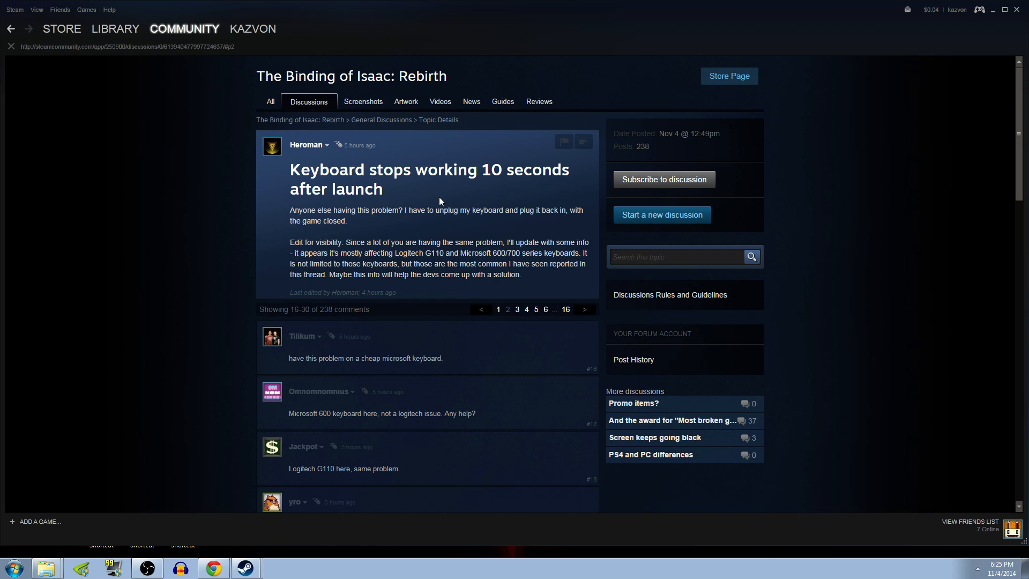
mouse_move(453, 219)
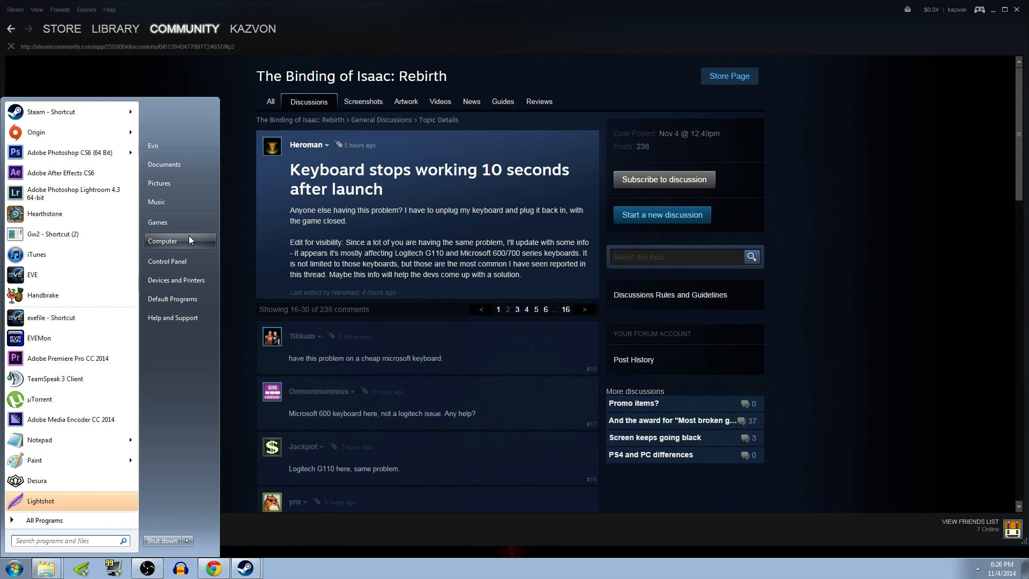
mouse_move(180, 222)
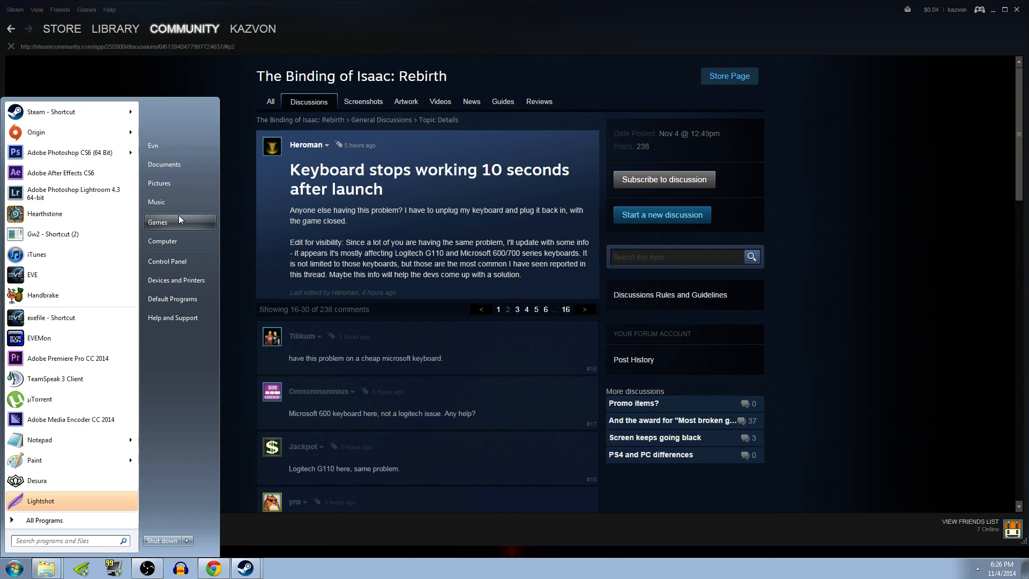
Step: Open the options file from Documents > my games > Binding of Isaac Rebirth in Notepad
left_click(164, 164)
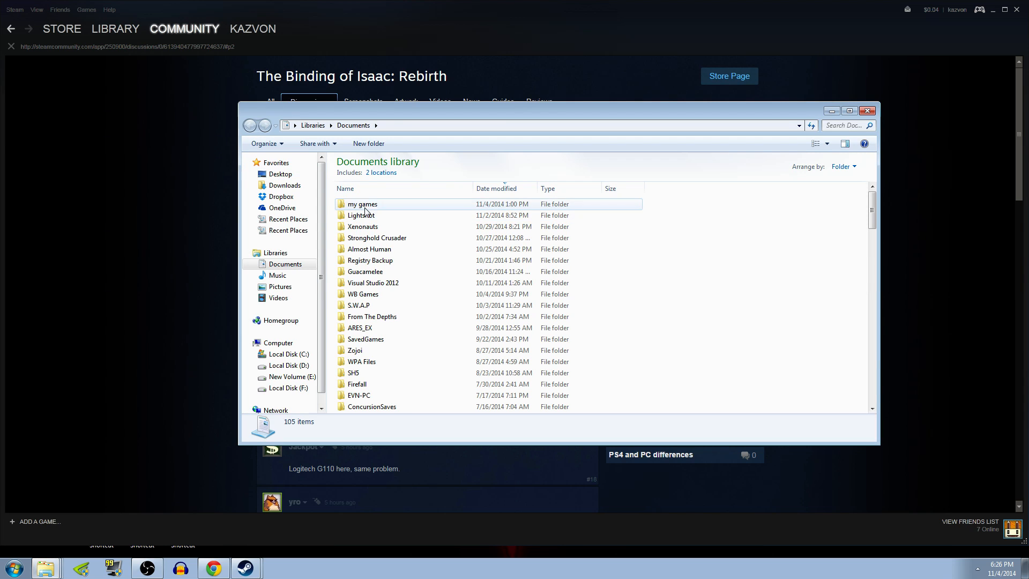
double_click(362, 204)
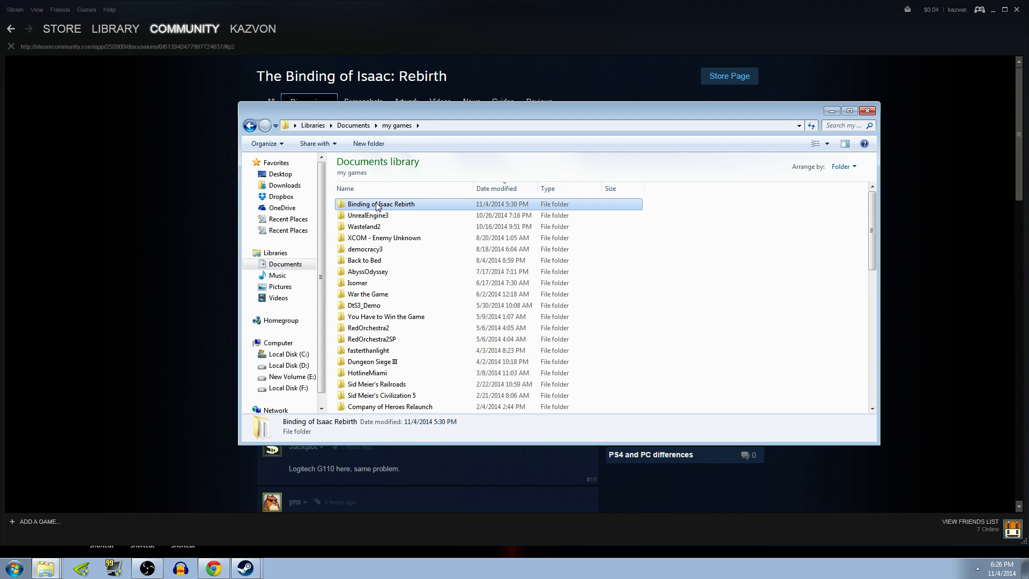
double_click(380, 204)
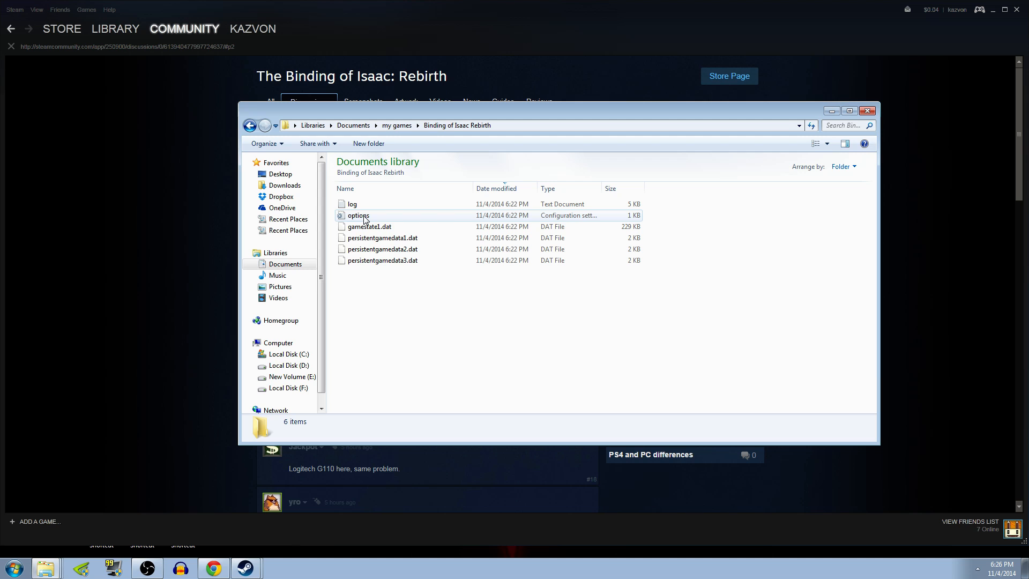
double_click(359, 216)
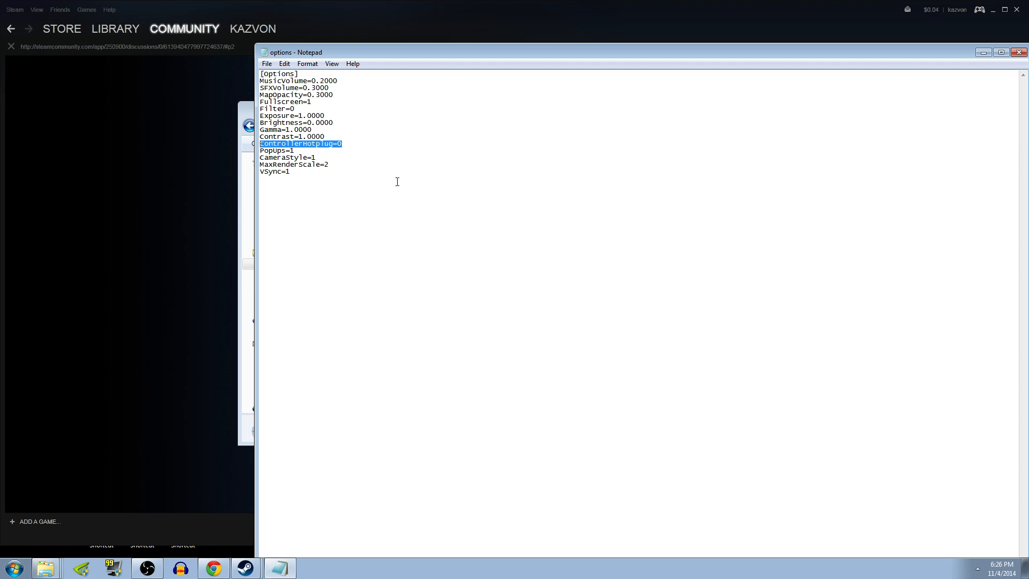
mouse_move(391, 163)
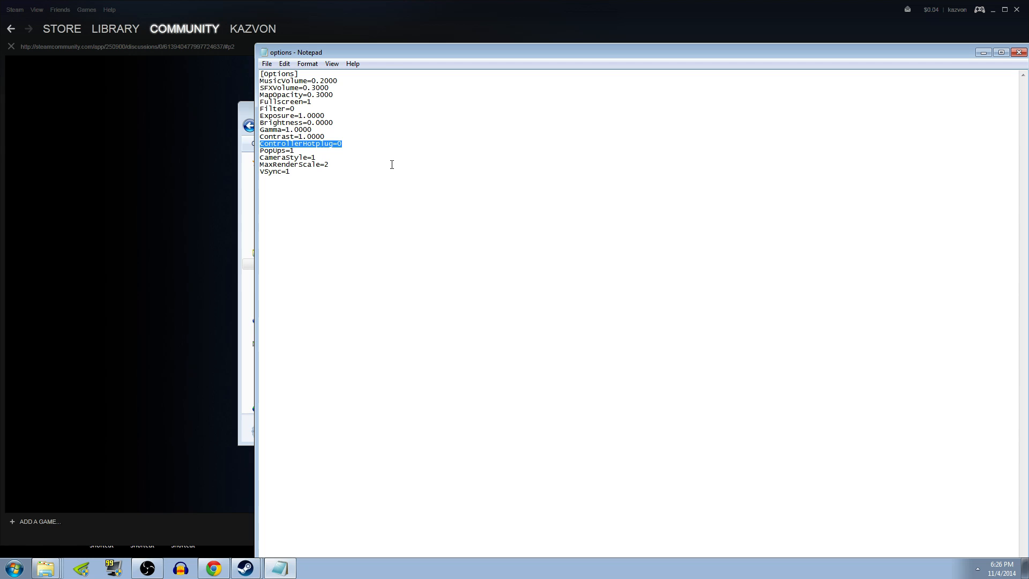
mouse_move(401, 169)
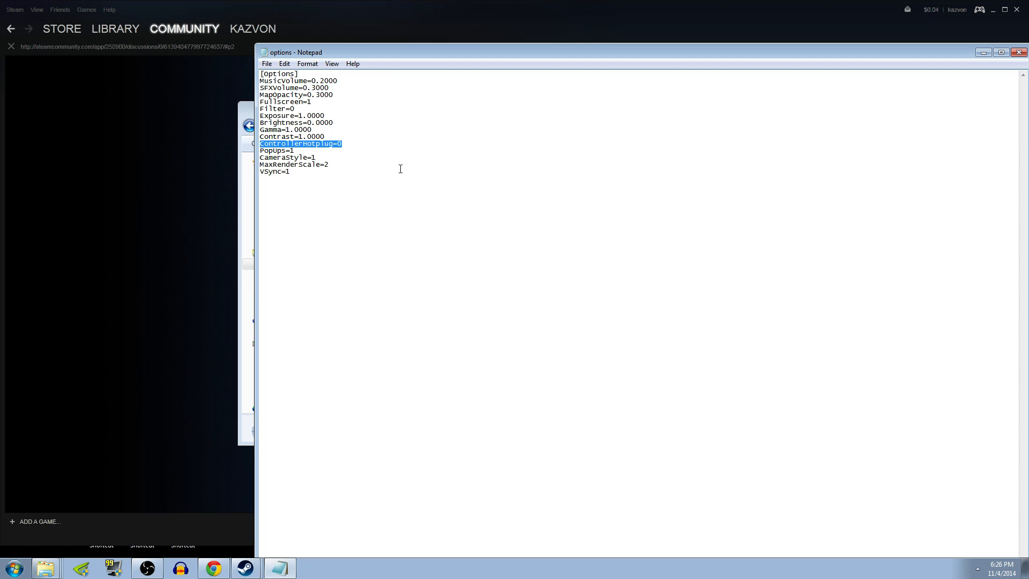
mouse_move(387, 163)
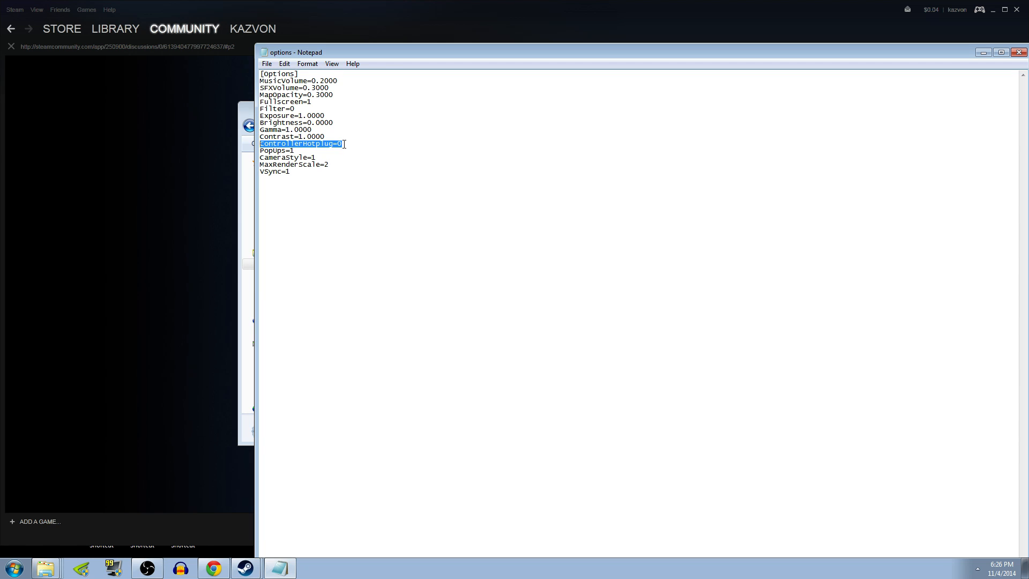
Step: Confirm the options file's ControllerHotplug line reads ControllerHotplug=0
left_click(366, 143)
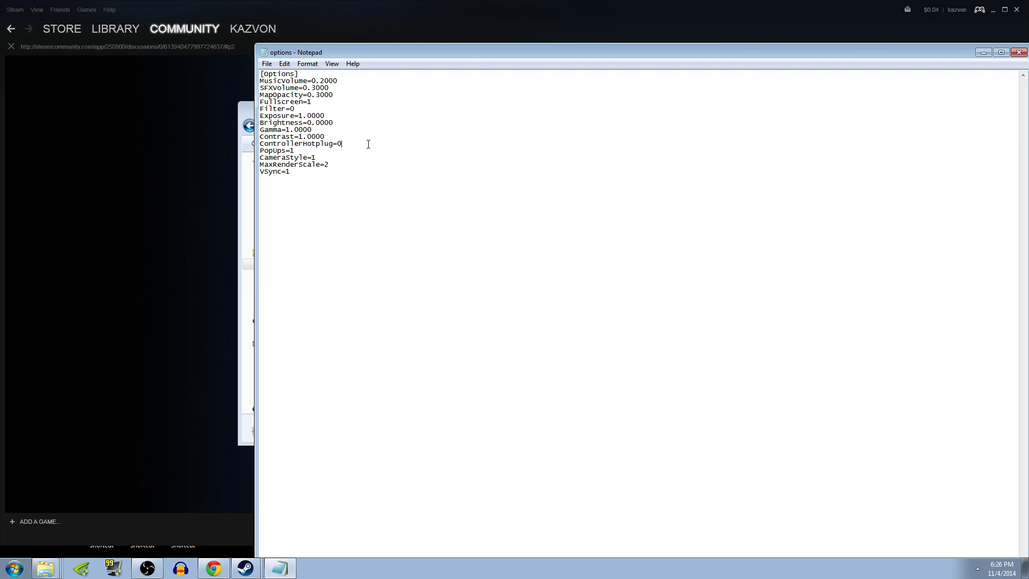
mouse_move(395, 202)
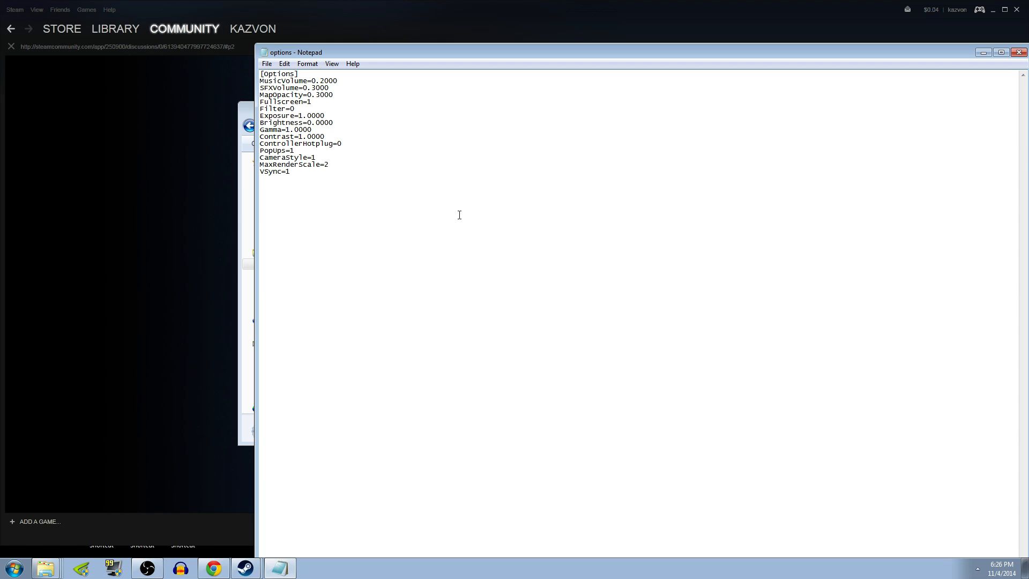
mouse_move(383, 108)
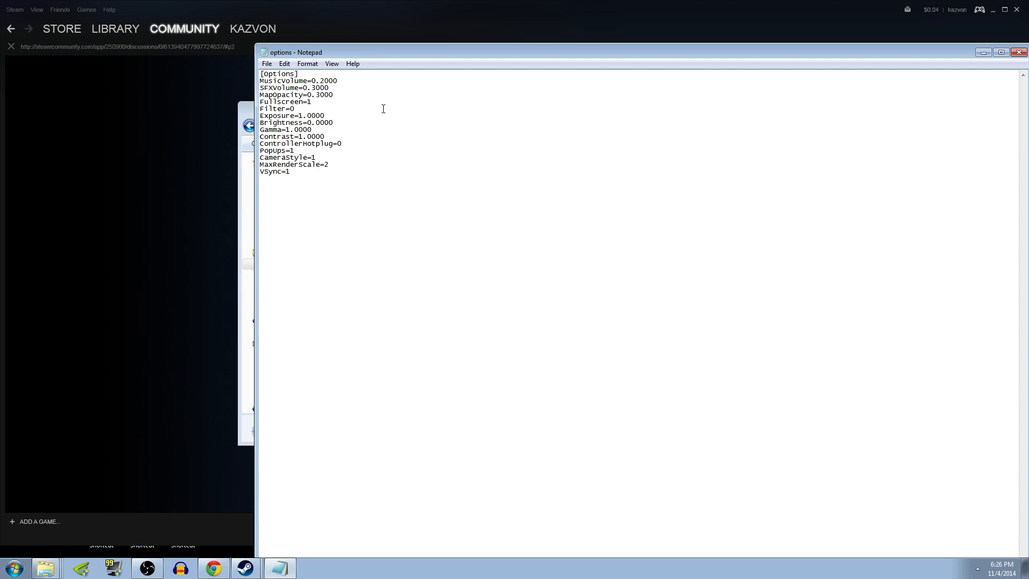